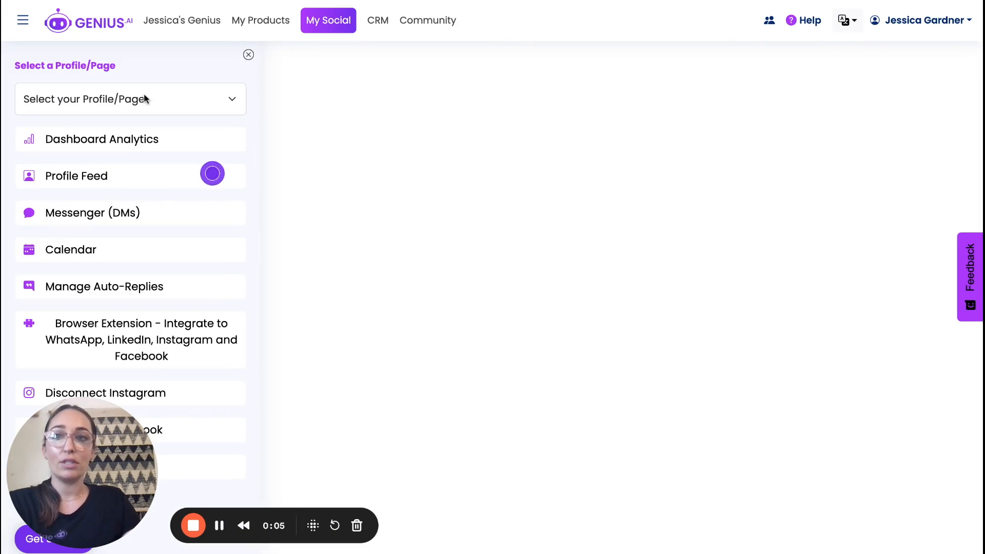
# Step: Choose Instagram - genius.ai.official as the active profile in My Social
pyautogui.click(130, 98)
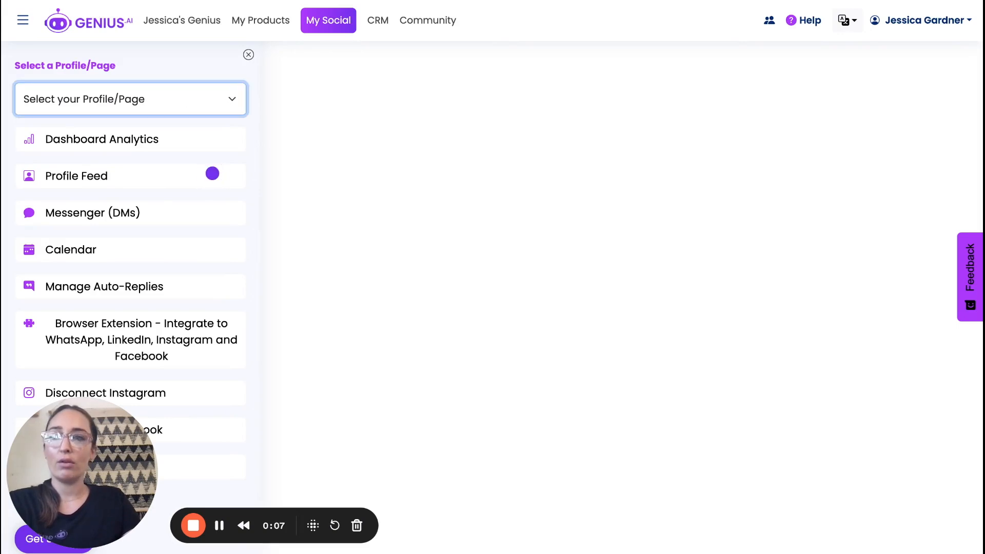
pyautogui.click(130, 98)
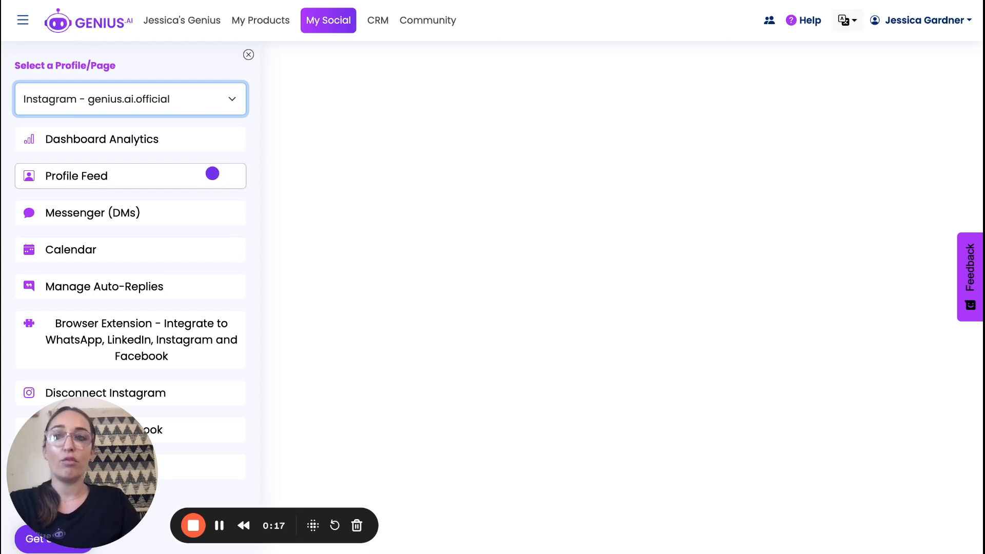
# Step: Review Dashboard Analytics: 499 likes, 57 comments, the social funnel and latest engagements
pyautogui.click(101, 139)
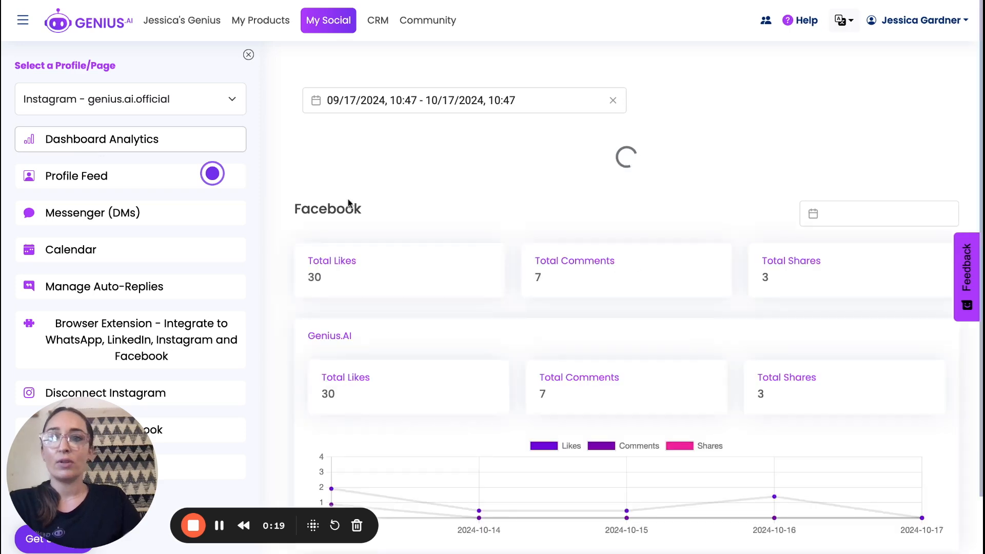
pyautogui.moveTo(292, 123)
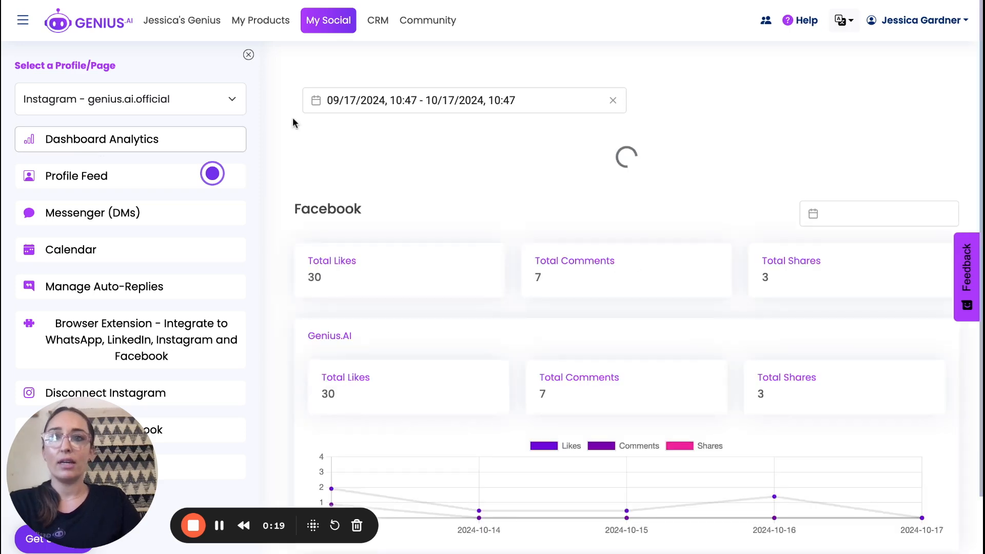
pyautogui.click(76, 176)
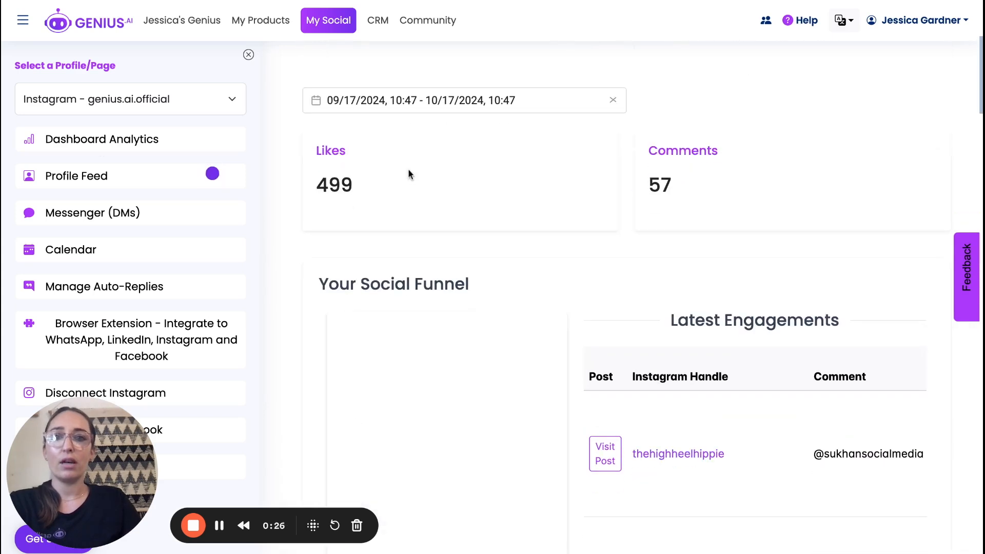
pyautogui.moveTo(503, 214)
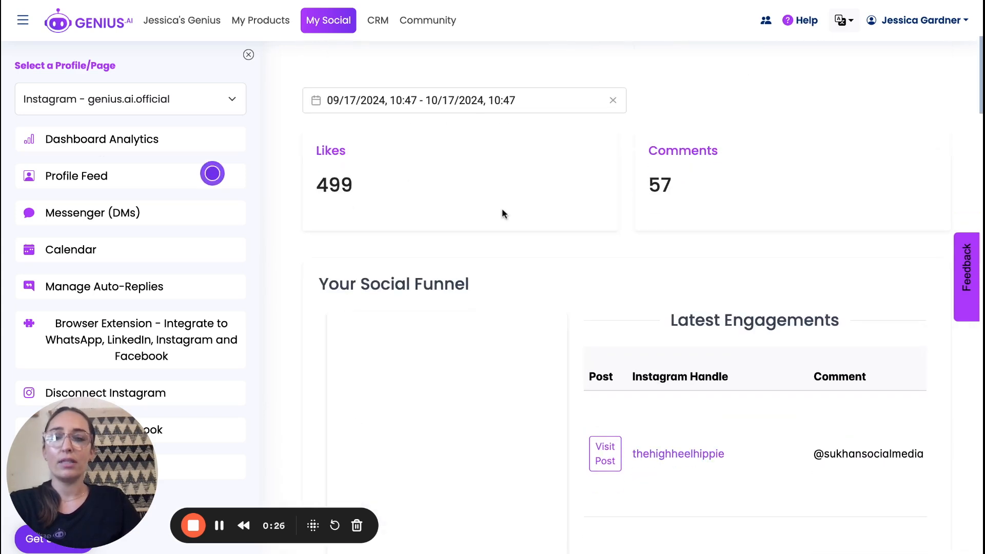
pyautogui.scroll(-3)
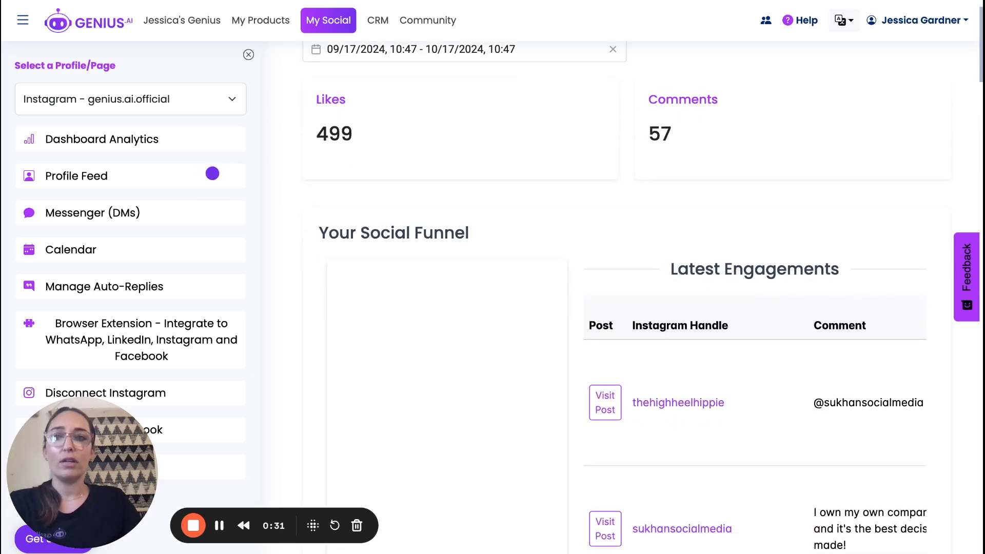
pyautogui.scroll(3)
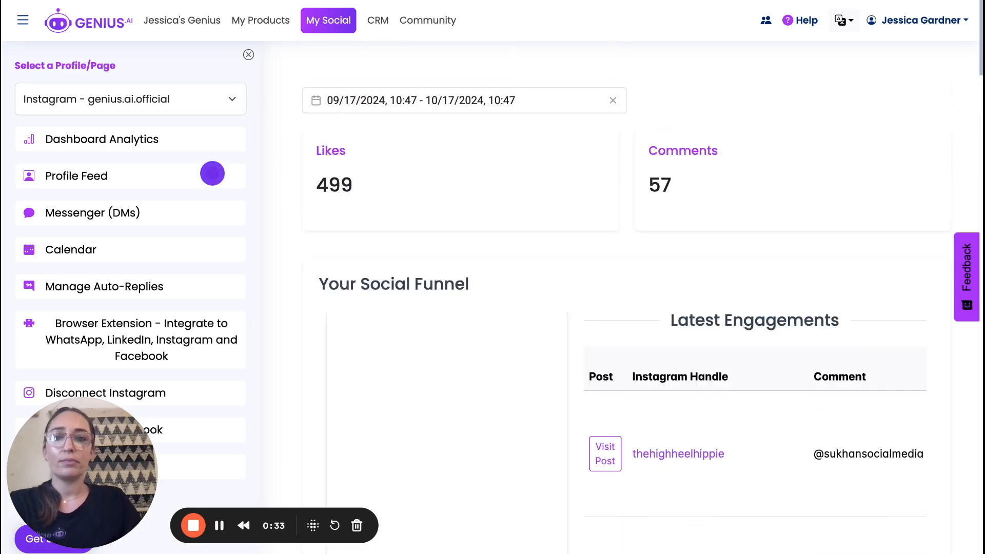
pyautogui.scroll(-3)
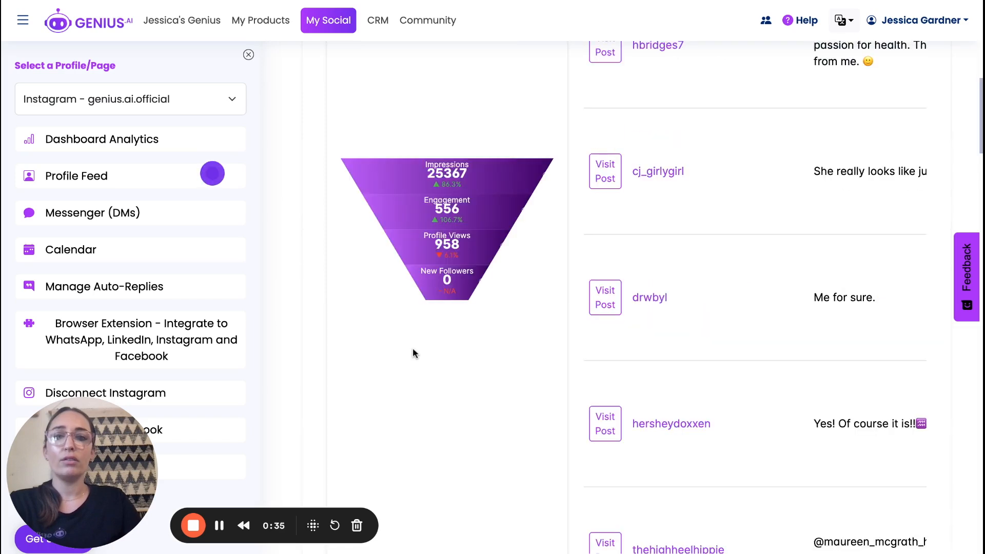
pyautogui.moveTo(490, 223)
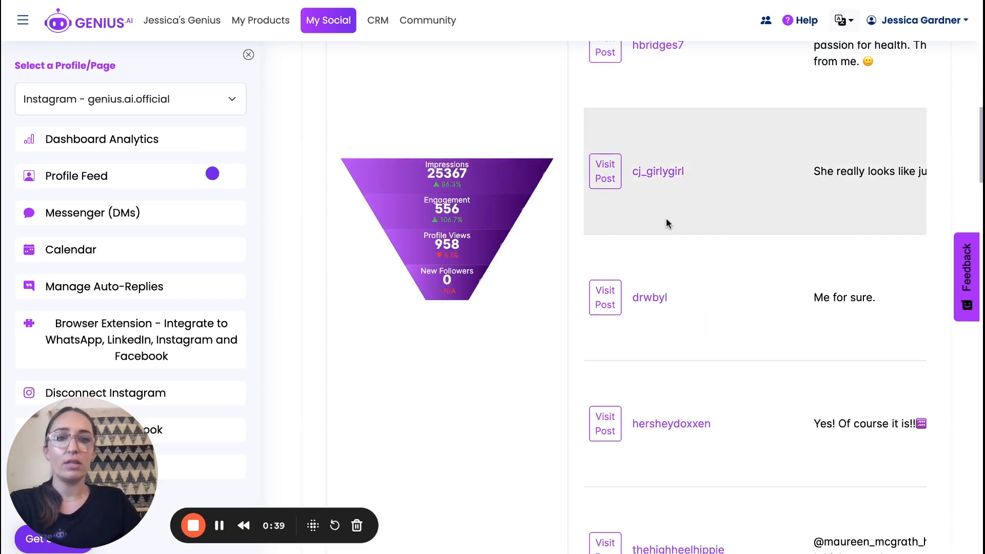
pyautogui.scroll(3)
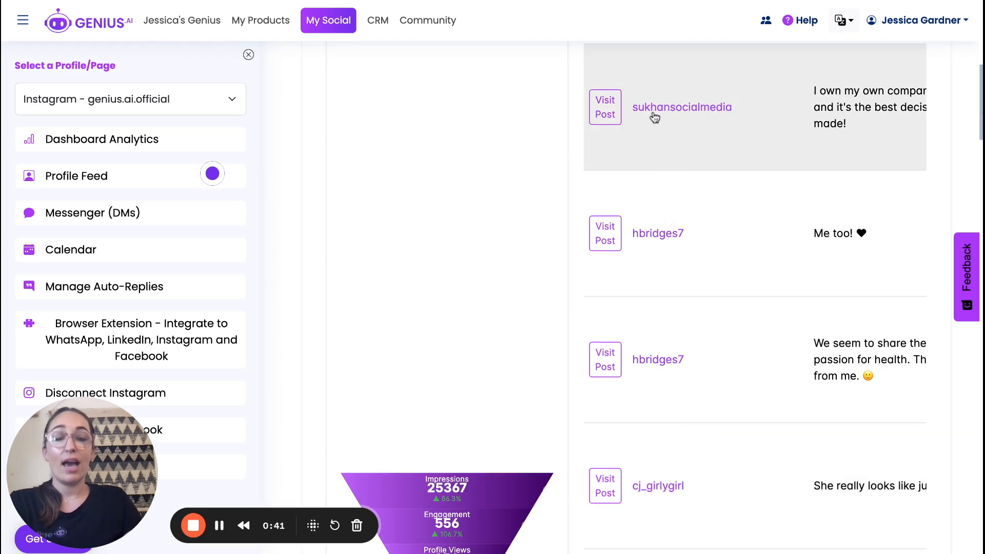
pyautogui.moveTo(854, 134)
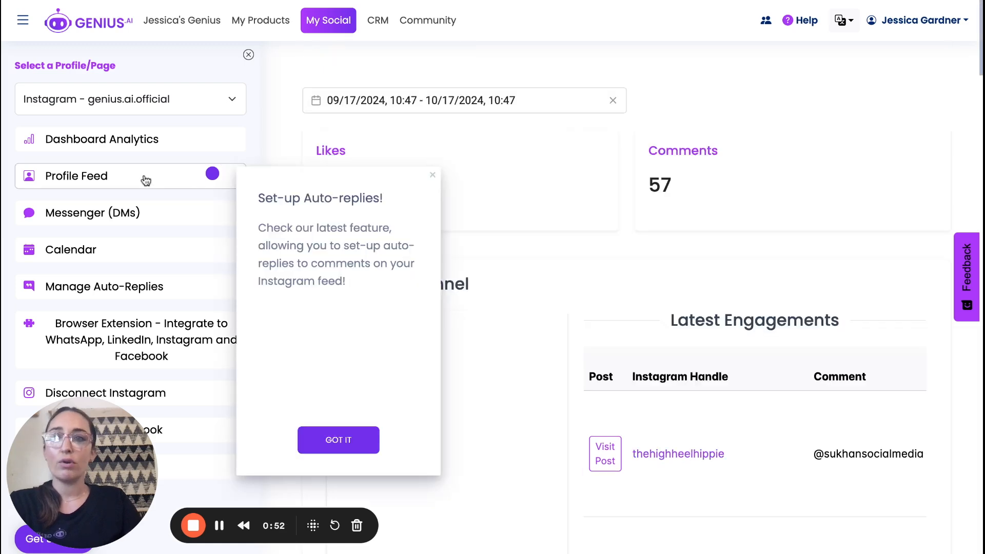
# Step: Load the Profile Feed listing genius.ai.official's recent Instagram posts
pyautogui.click(338, 440)
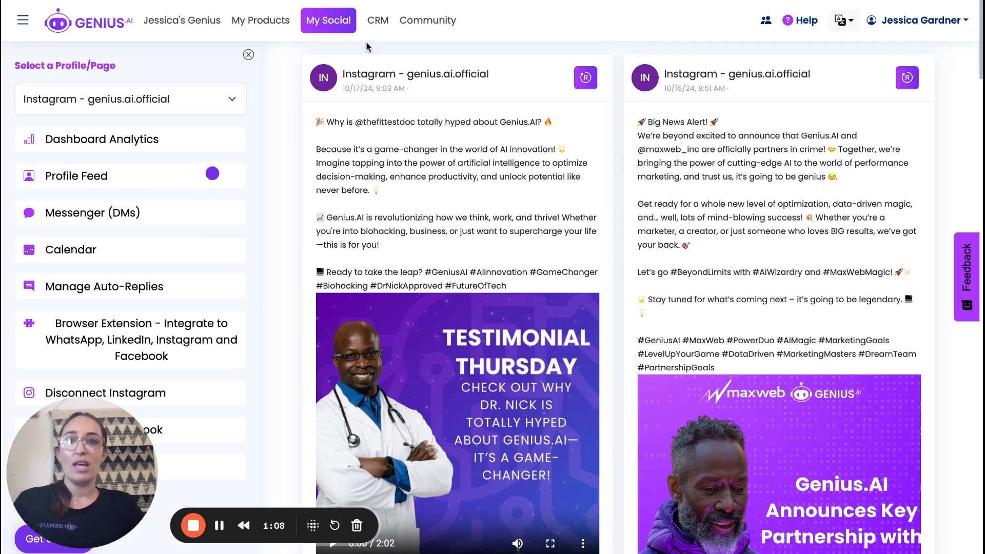
pyautogui.moveTo(417, 101)
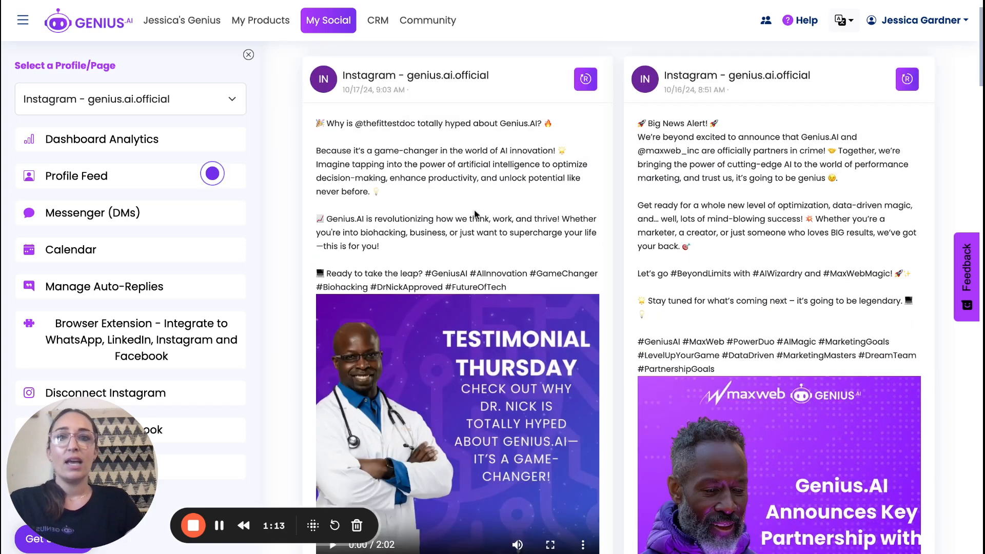
# Step: Send "Great work Dr, Nick!" on the Testimonial Thursday post and dismiss the Server Error notice
pyautogui.scroll(-3)
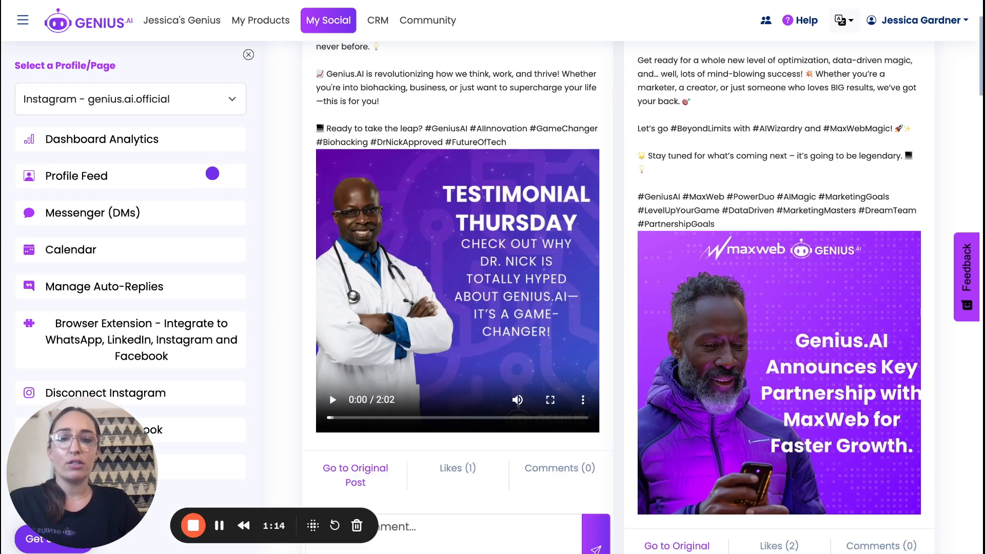
pyautogui.scroll(-3)
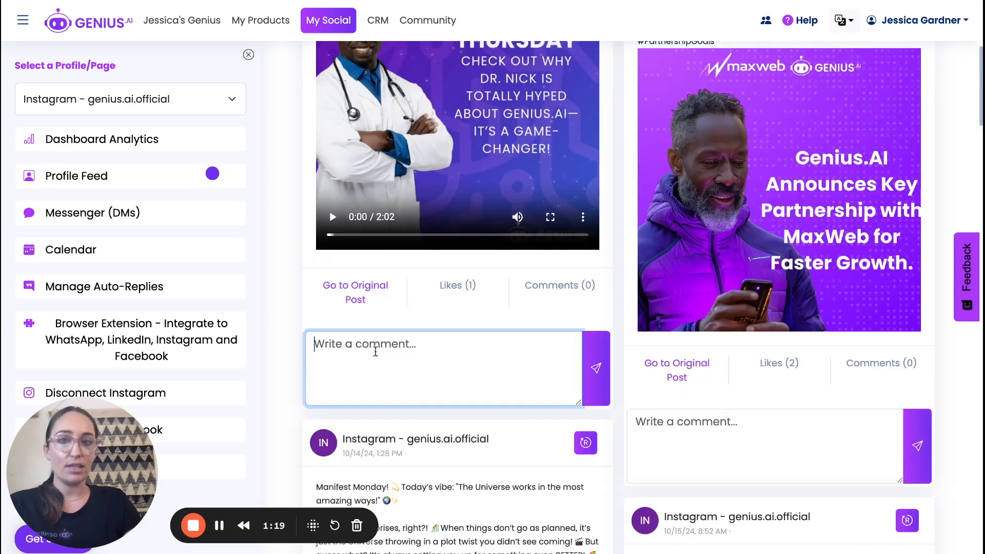
pyautogui.write('Great work Dr')
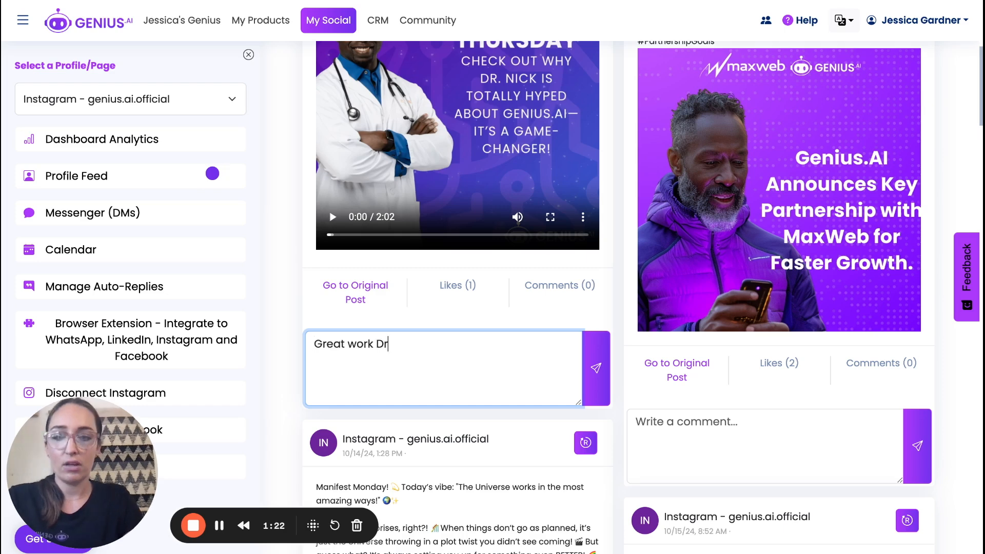
pyautogui.write(', Nick!')
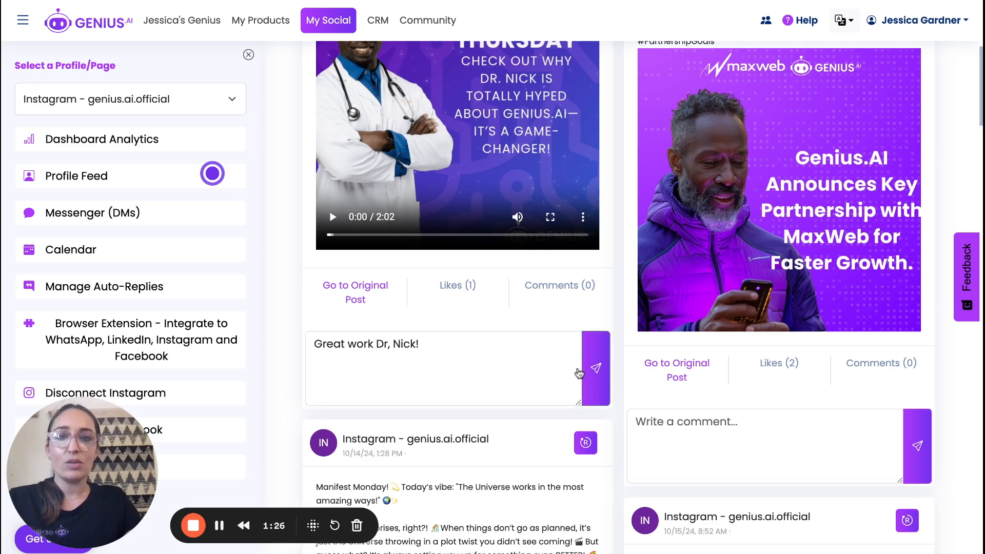
pyautogui.click(595, 367)
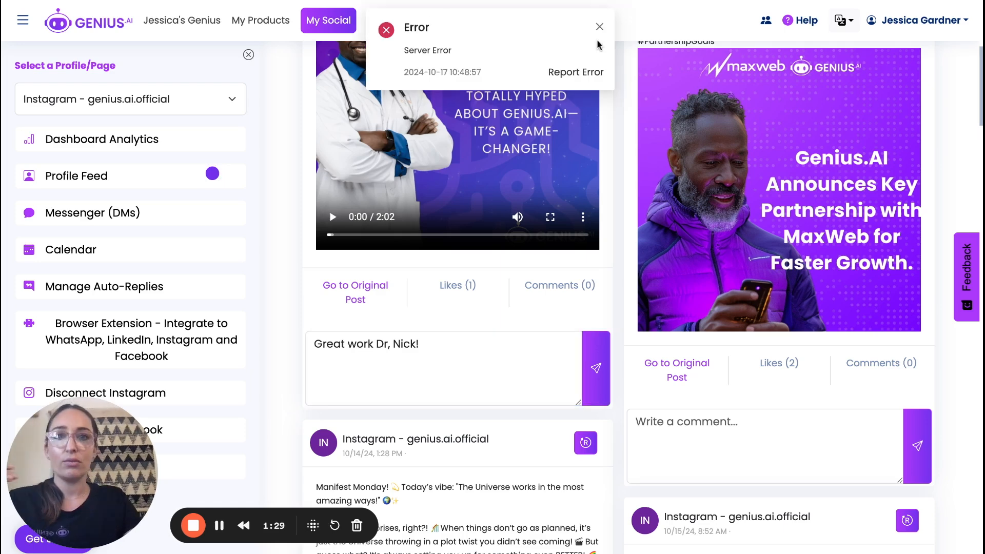
pyautogui.click(598, 27)
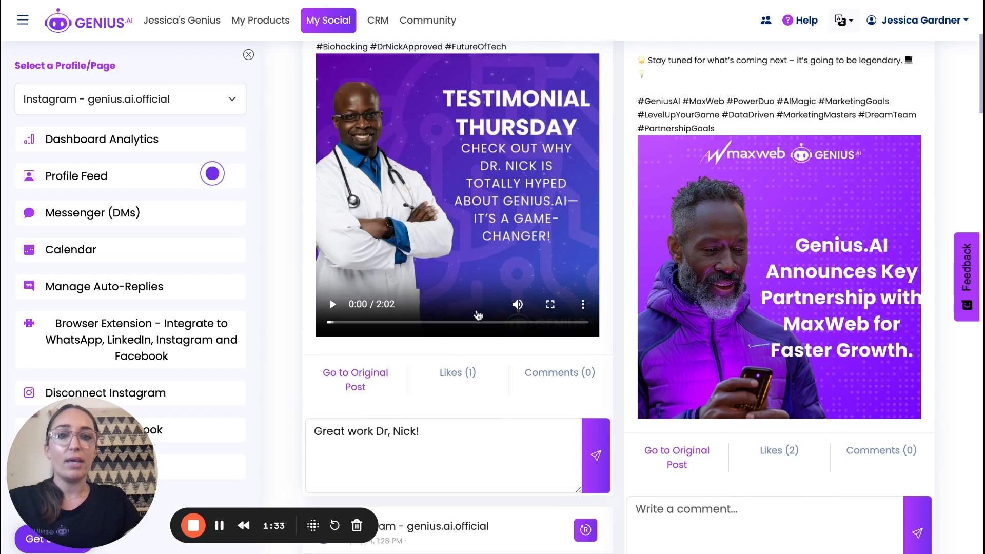
pyautogui.scroll(-3)
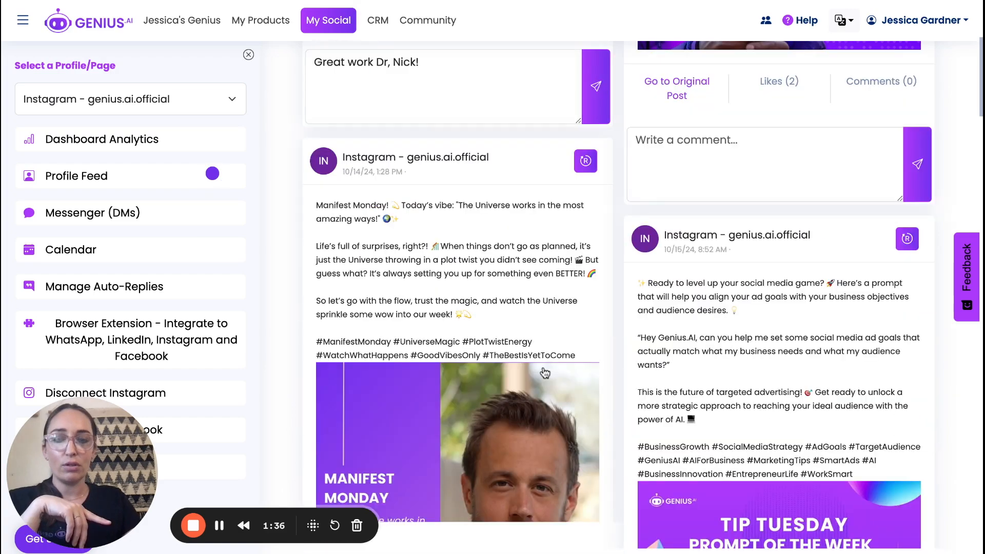
pyautogui.scroll(-3)
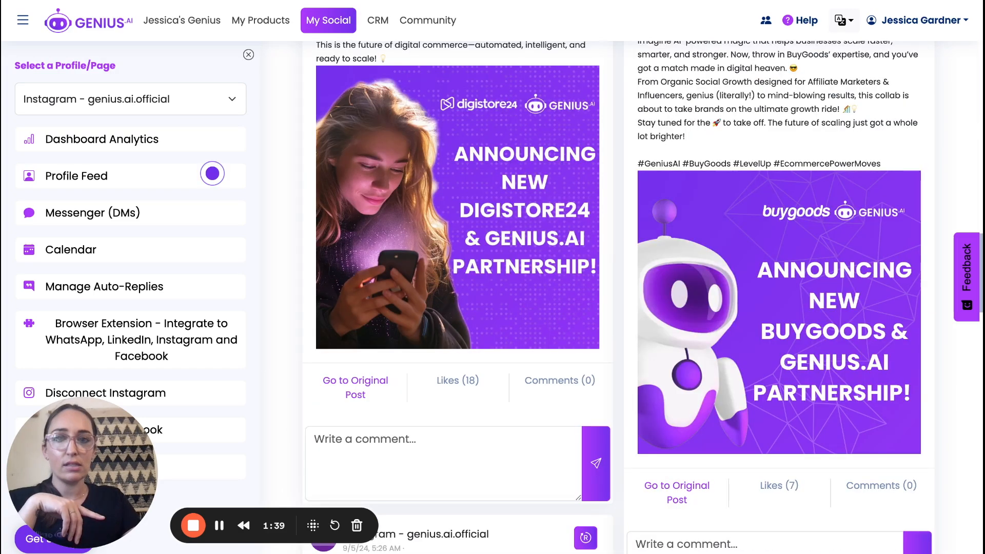
pyautogui.scroll(-3)
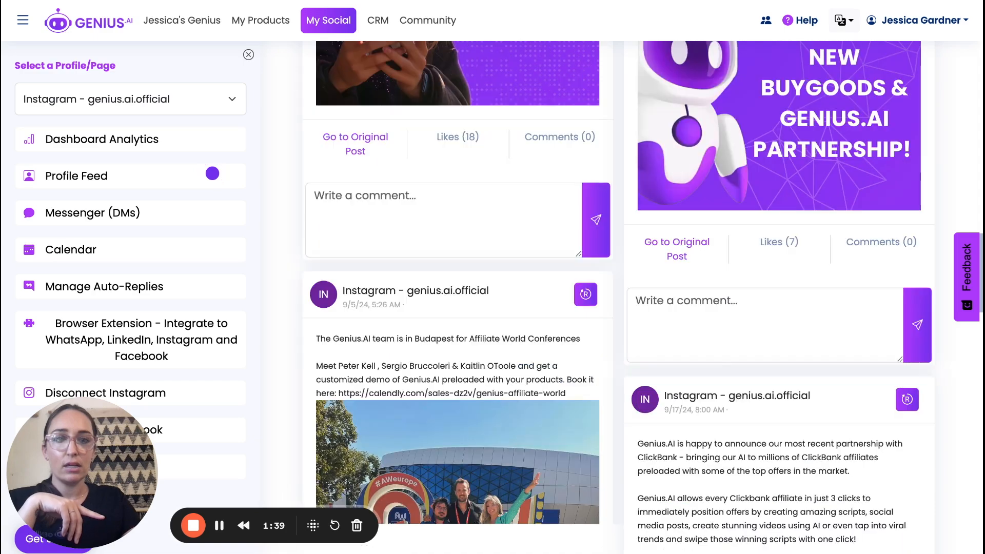
pyautogui.scroll(-3)
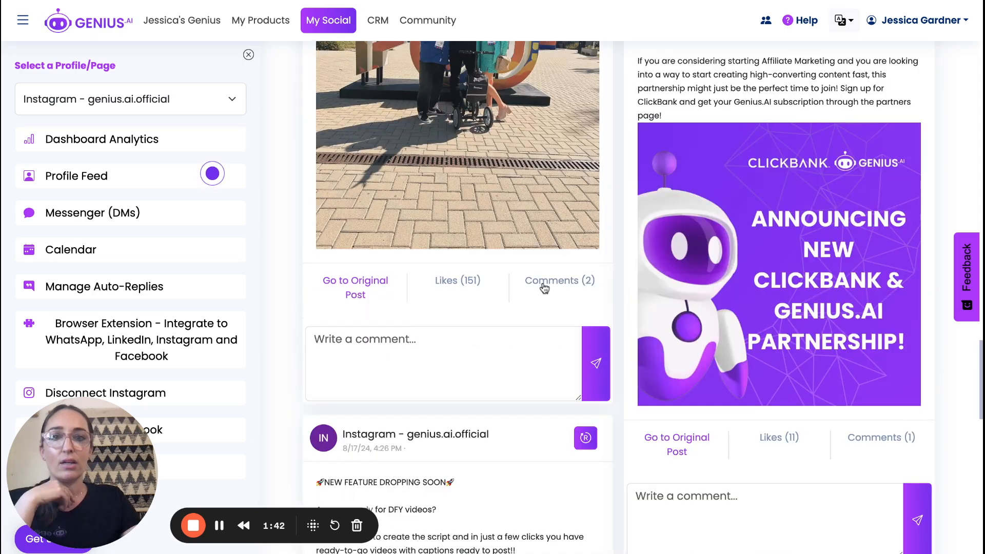
pyautogui.click(558, 280)
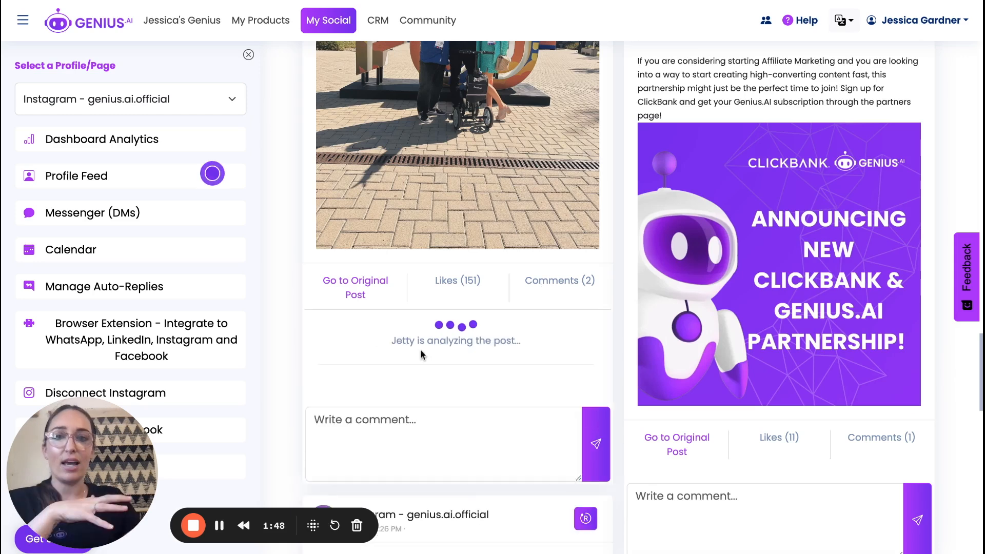
pyautogui.moveTo(98, 88)
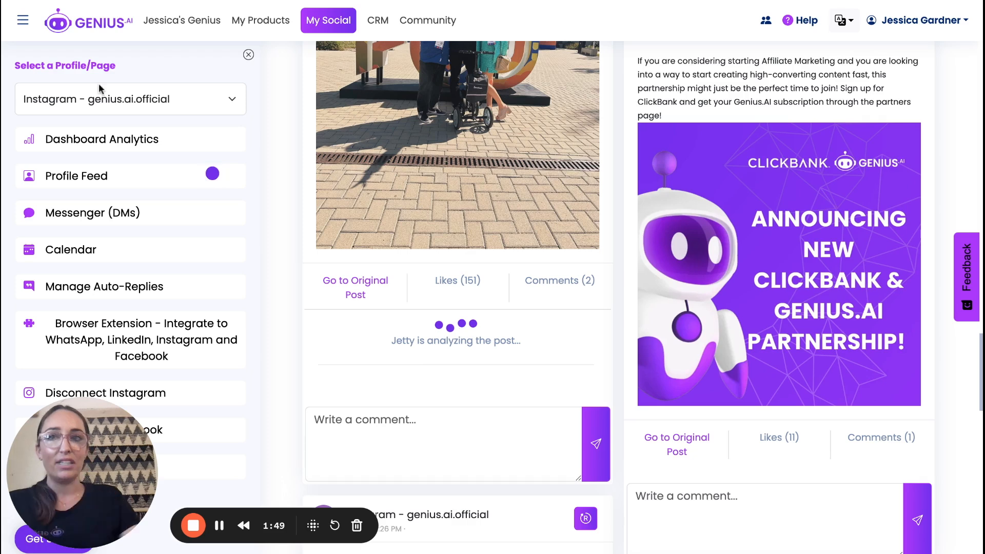
pyautogui.moveTo(537, 305)
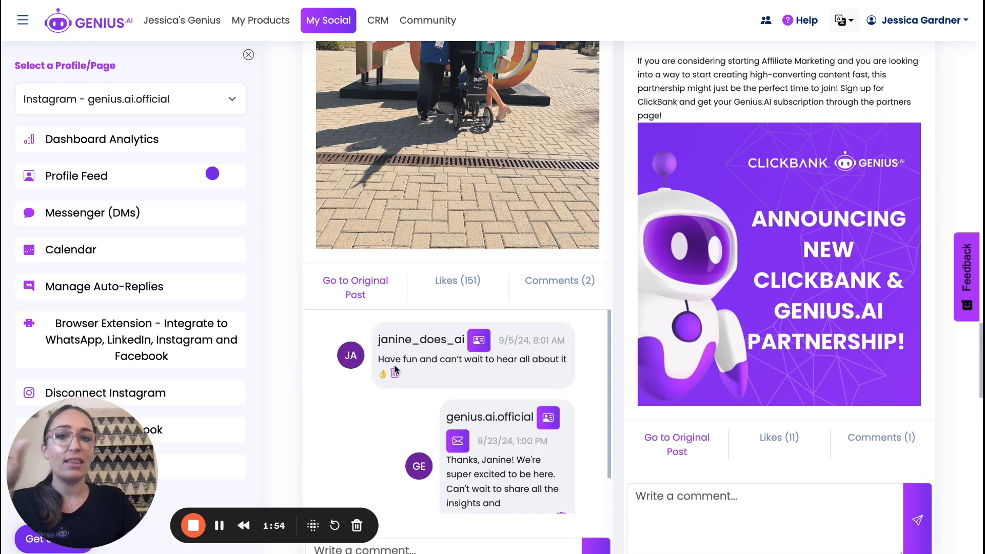
pyautogui.scroll(-3)
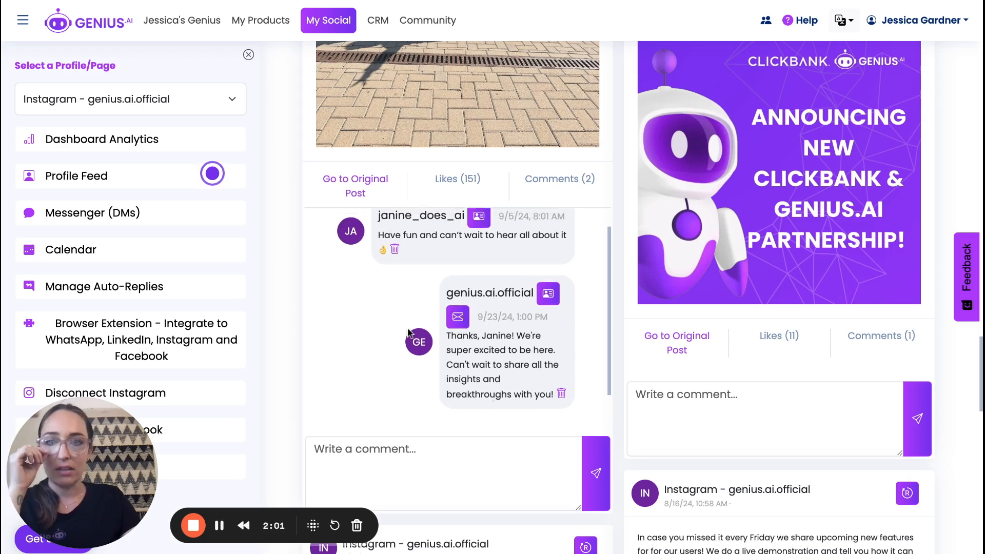
pyautogui.click(472, 235)
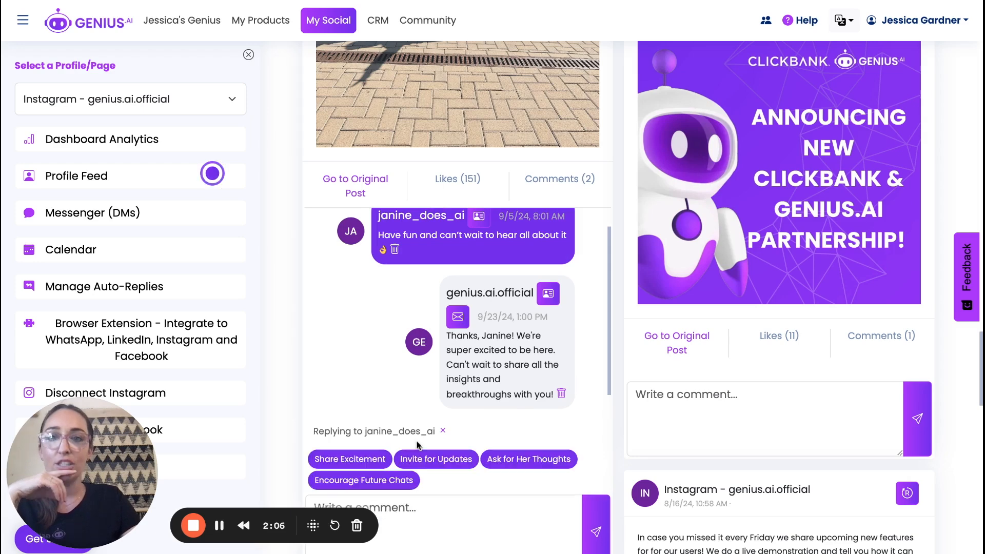
pyautogui.scroll(-3)
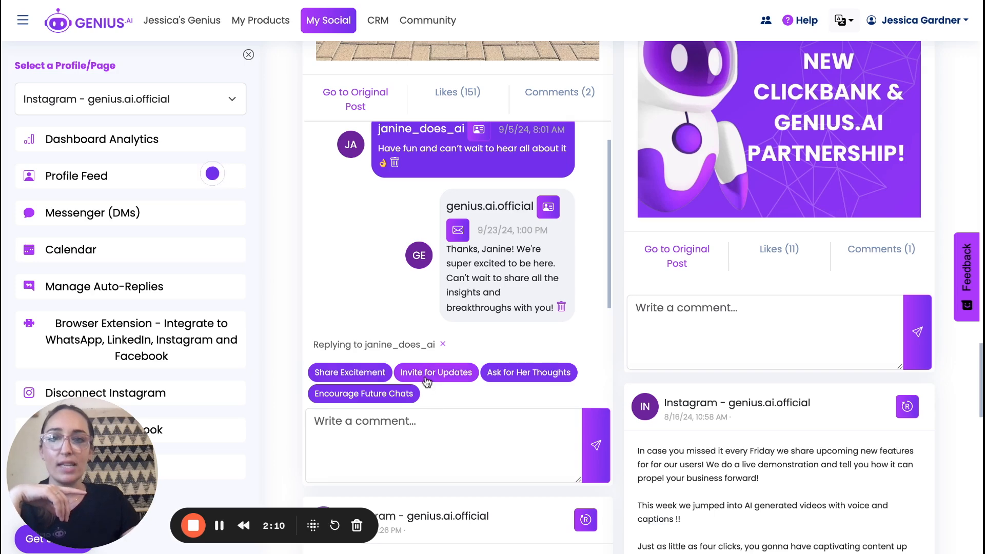
pyautogui.click(436, 371)
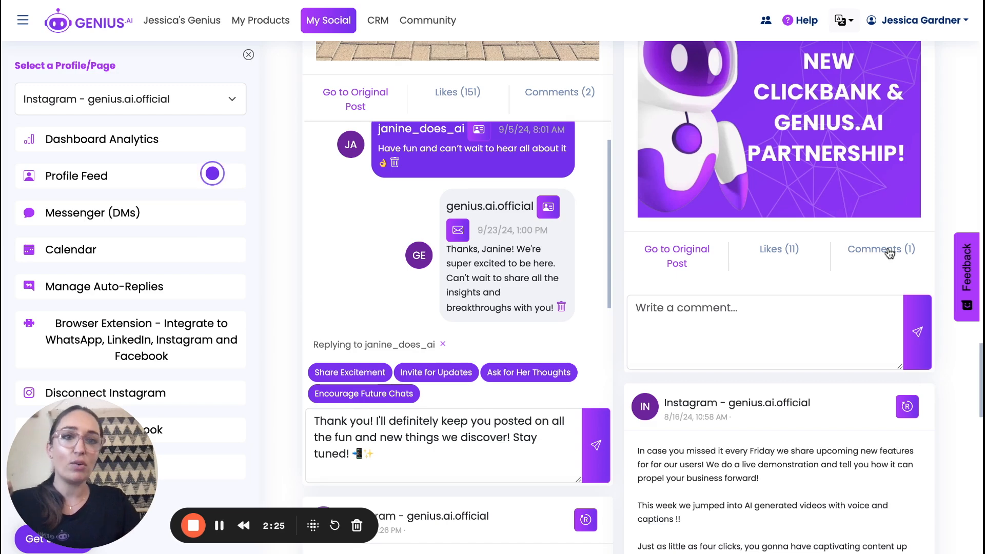
pyautogui.click(880, 249)
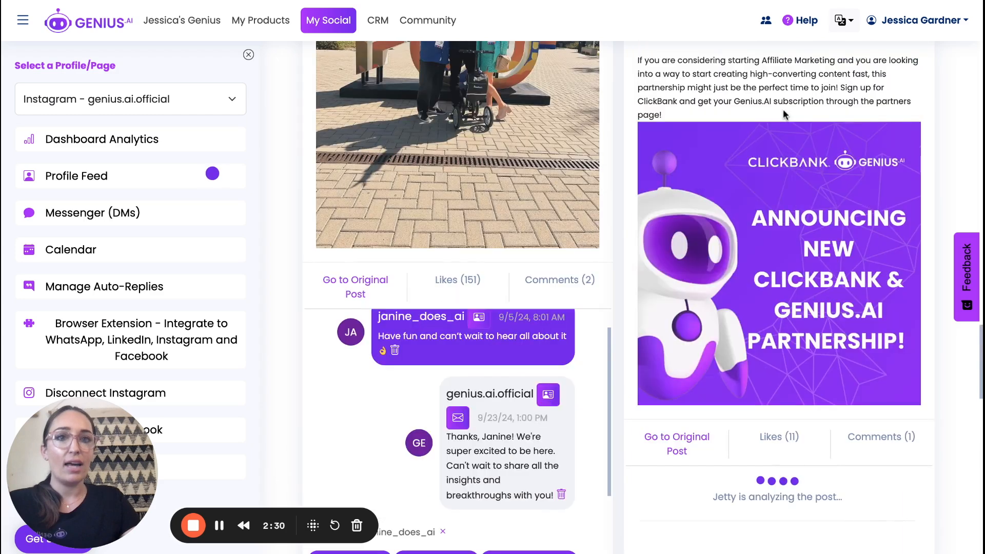
pyautogui.scroll(-3)
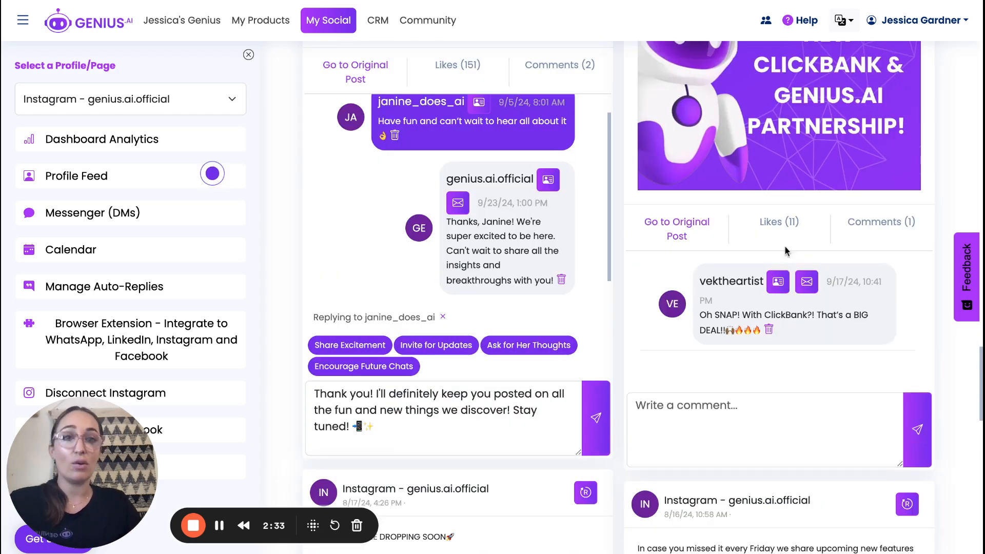
pyautogui.moveTo(728, 337)
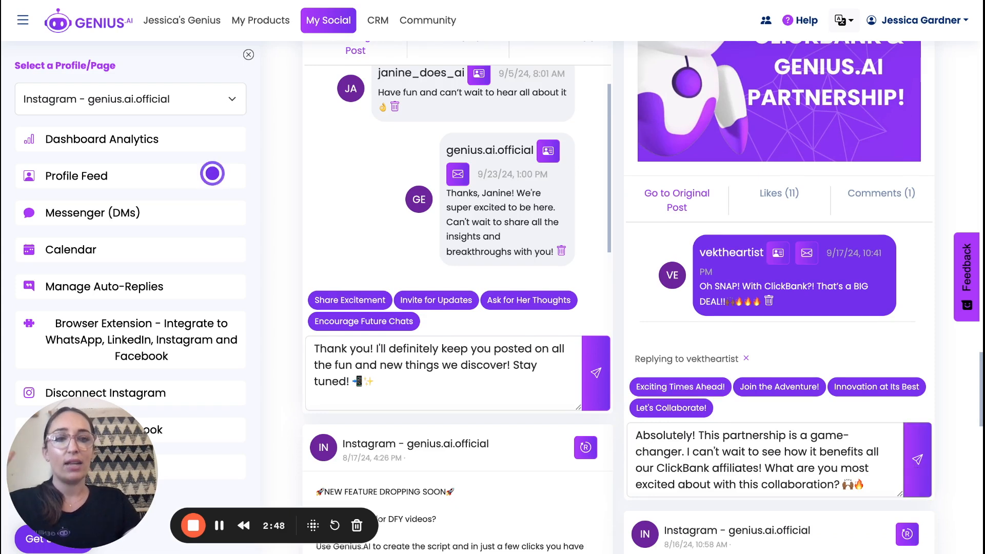
pyautogui.click(916, 460)
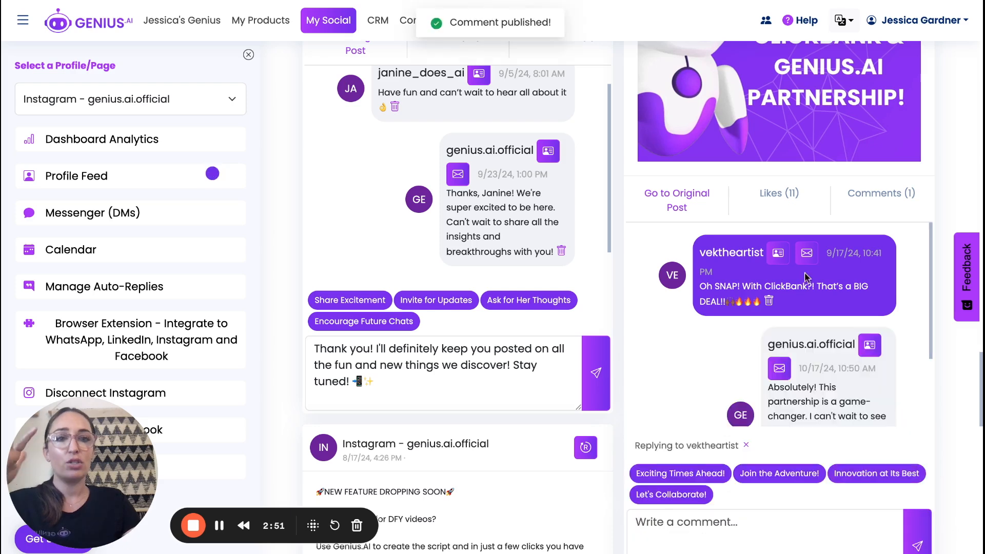